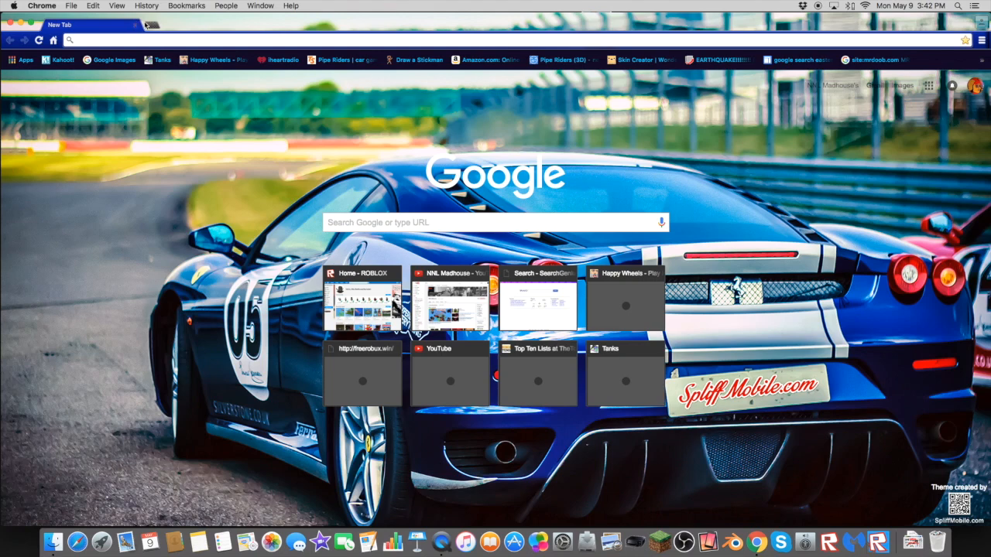
Step: Open a second Chrome tab and go to Google Images via a 'google' search
left_click(151, 25)
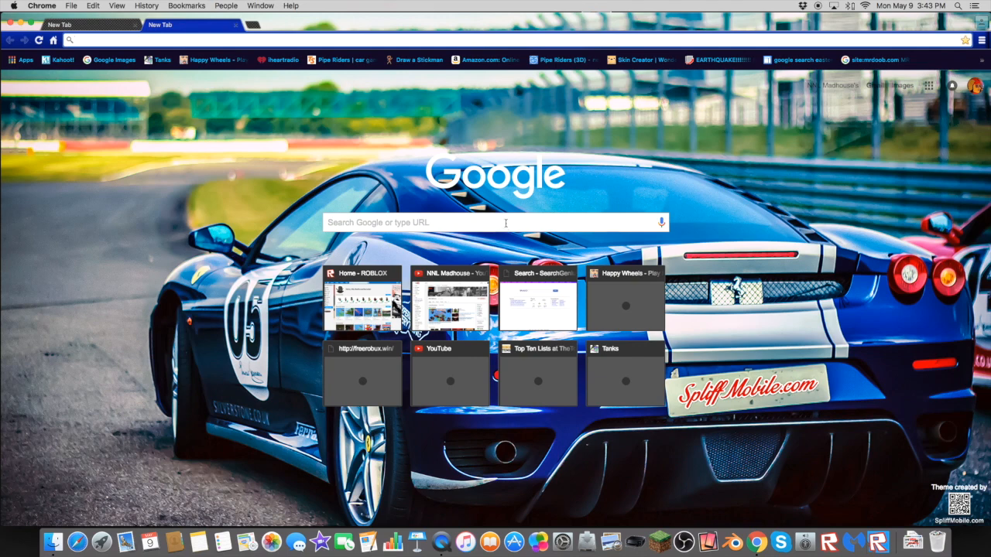
type("google.com")
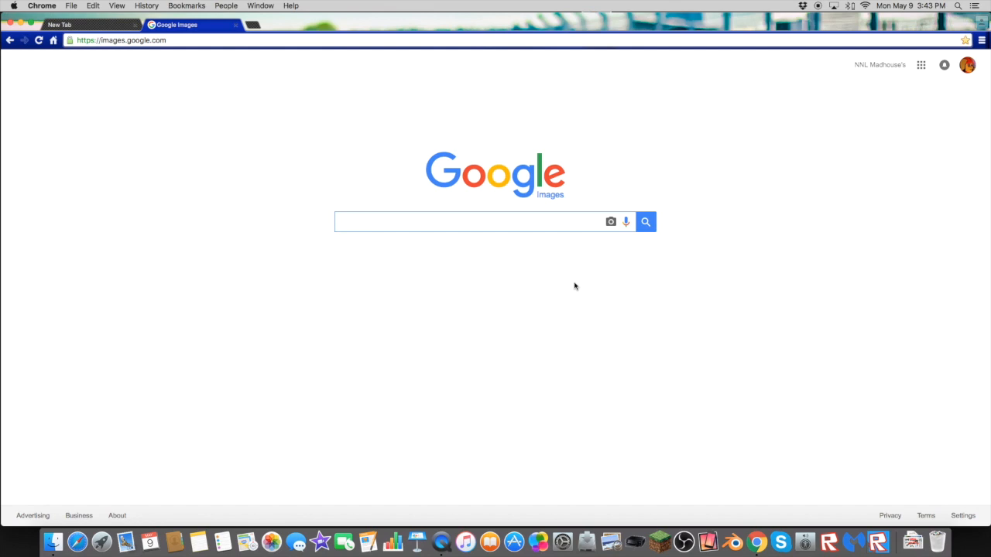
Step: Search Google Images for flame and open the large flames picture
left_click(480, 222)
type("flame")
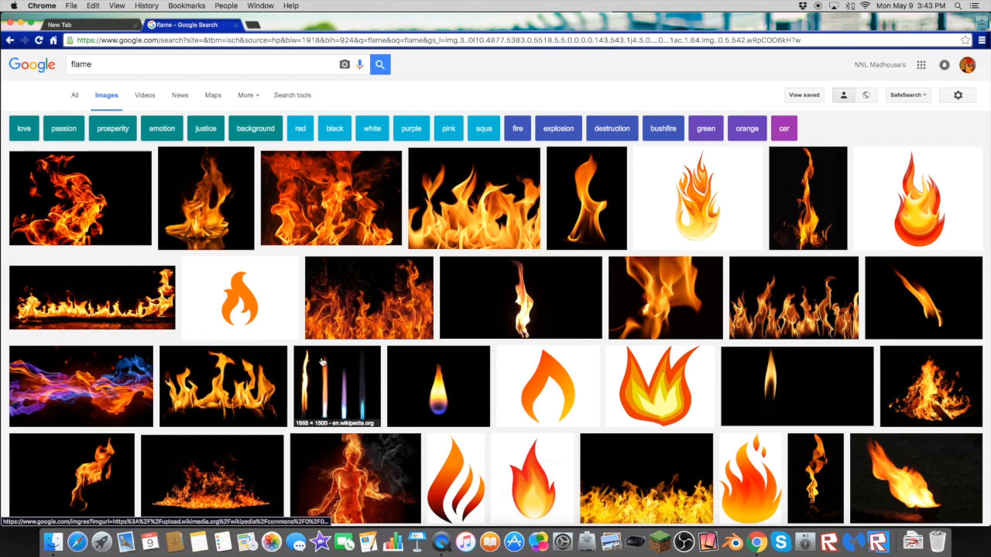
mouse_move(533, 220)
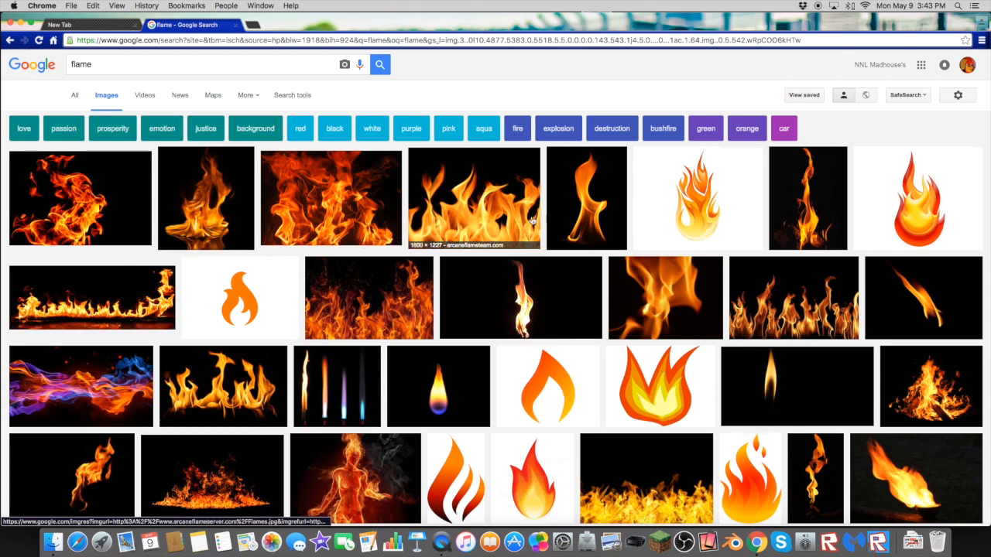
left_click(474, 198)
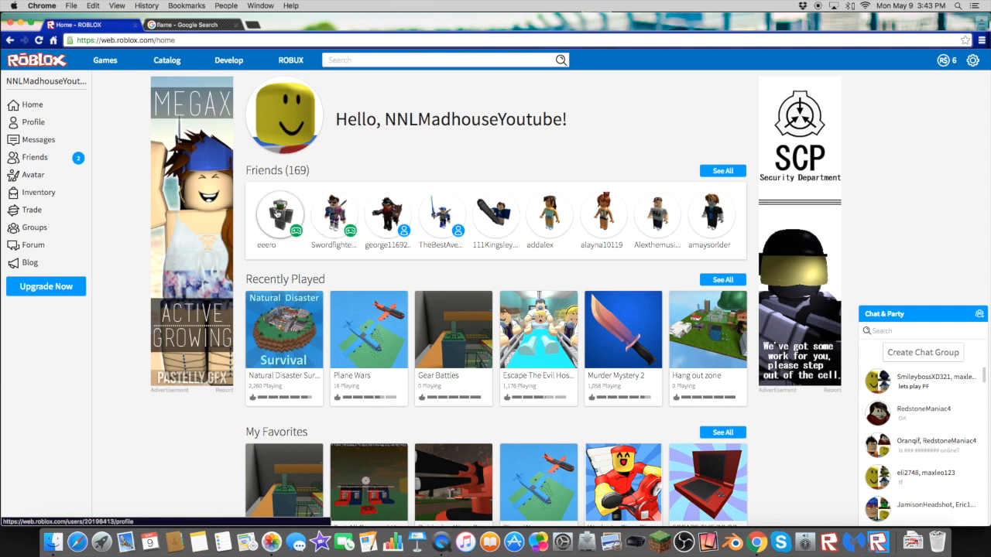
Step: Open the Avatar Customizer, show the T-Shirts wardrobe category, and start creating a T-shirt
left_click(33, 175)
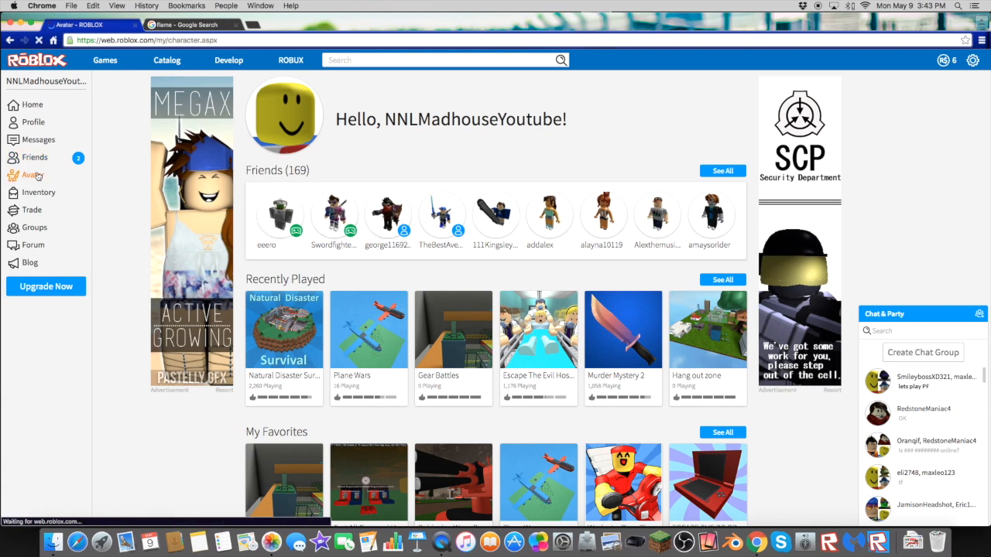
left_click(32, 174)
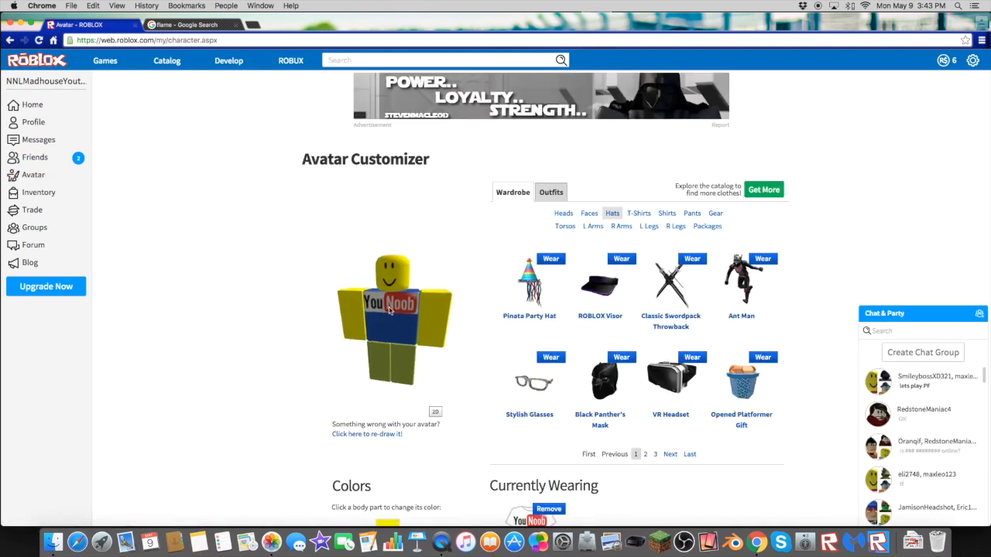
left_click(550, 192)
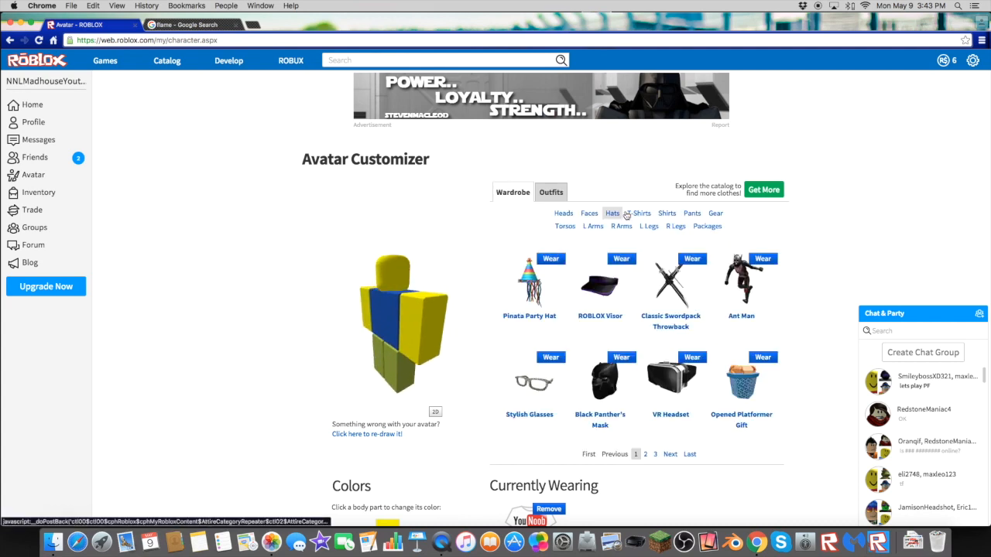
left_click(638, 213)
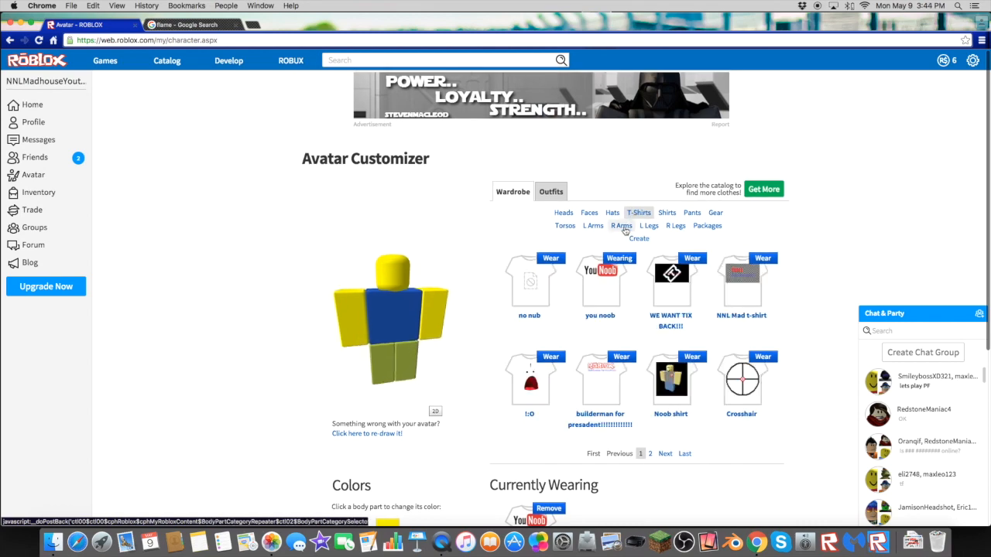
left_click(639, 238)
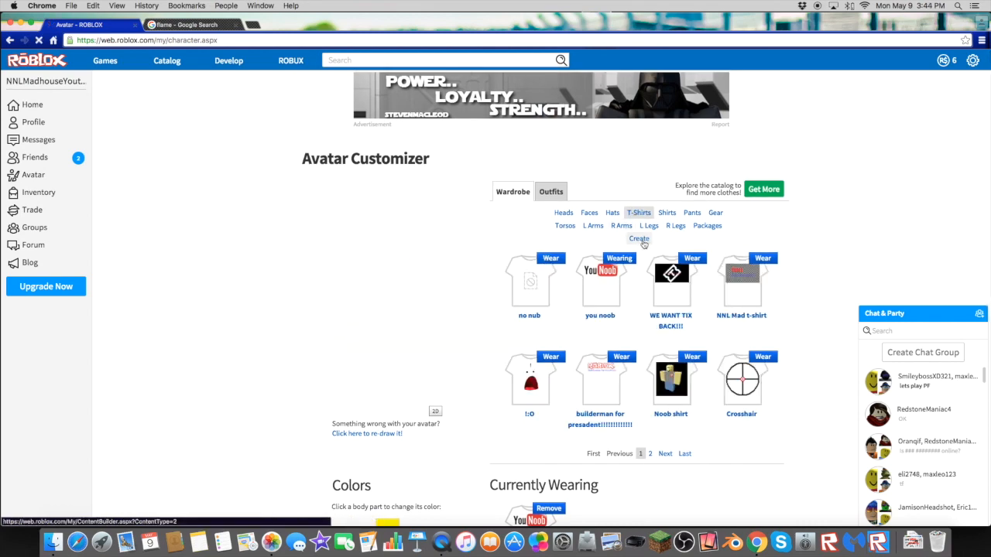
Step: Upload the downloaded Flames.jpg as a new T-shirt named Flames
left_click(639, 238)
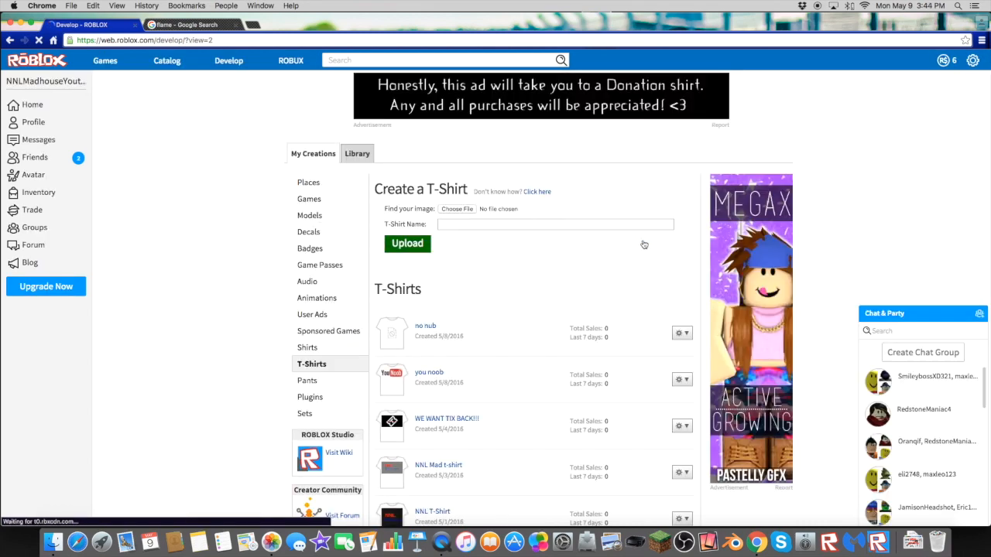
scroll("up", 3)
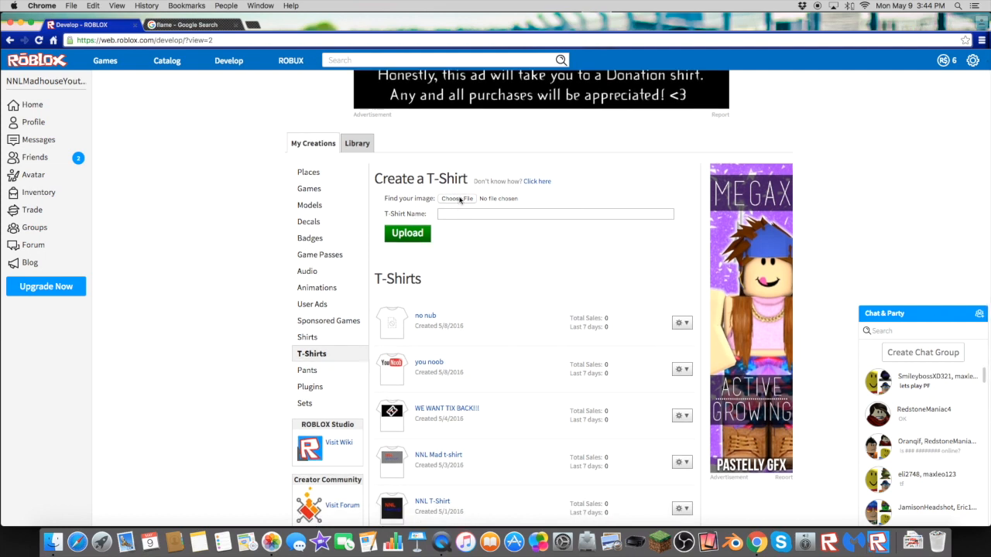
left_click(457, 198)
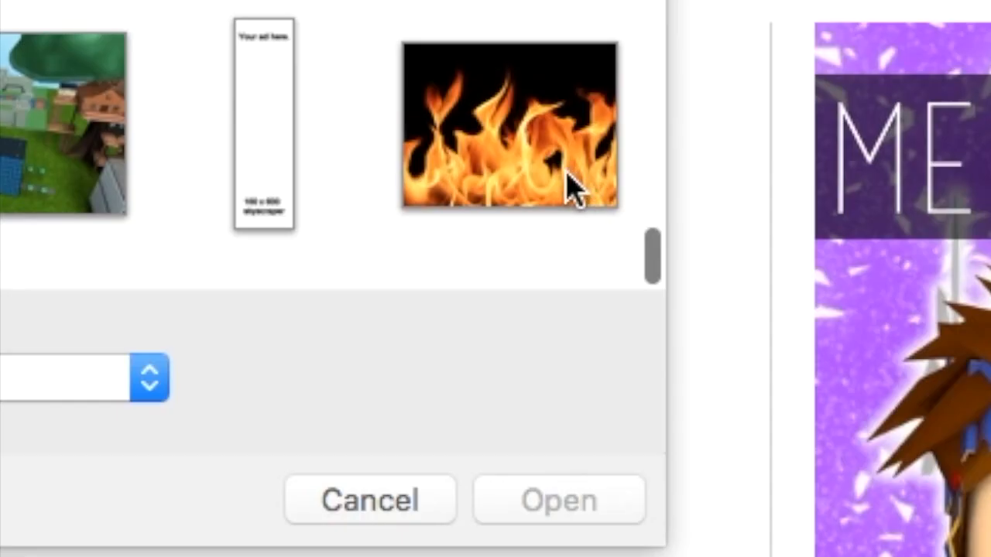
left_click(559, 499)
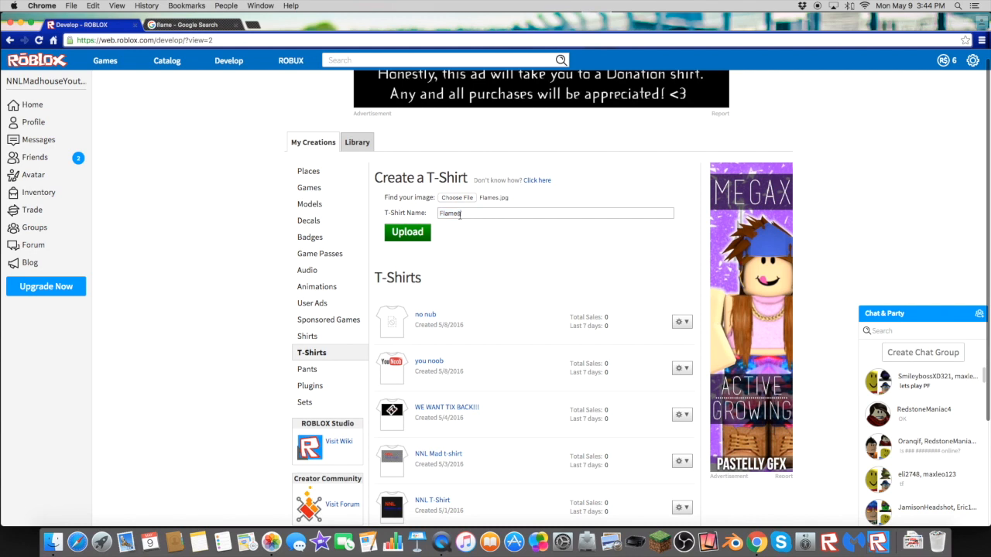
left_click(407, 232)
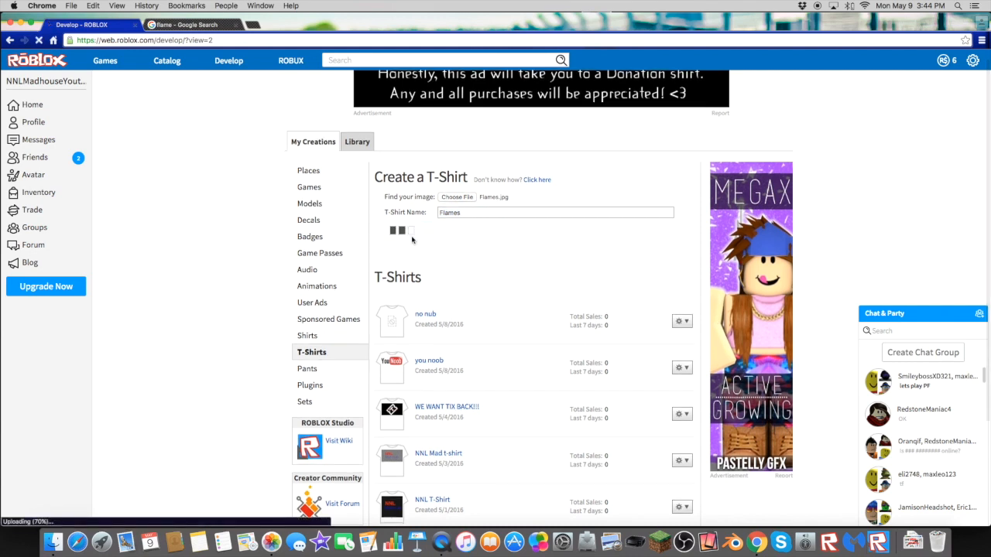
left_click(408, 222)
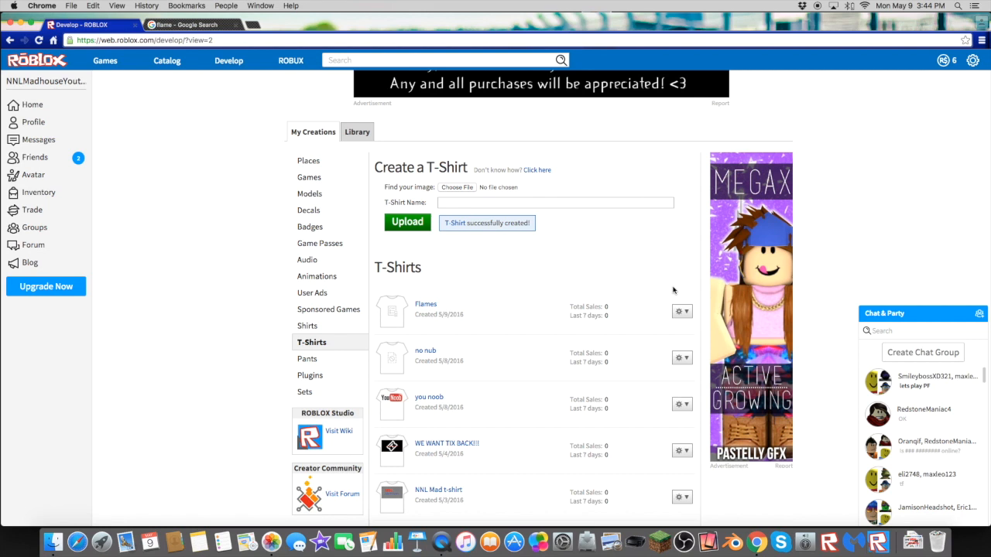
mouse_move(269, 210)
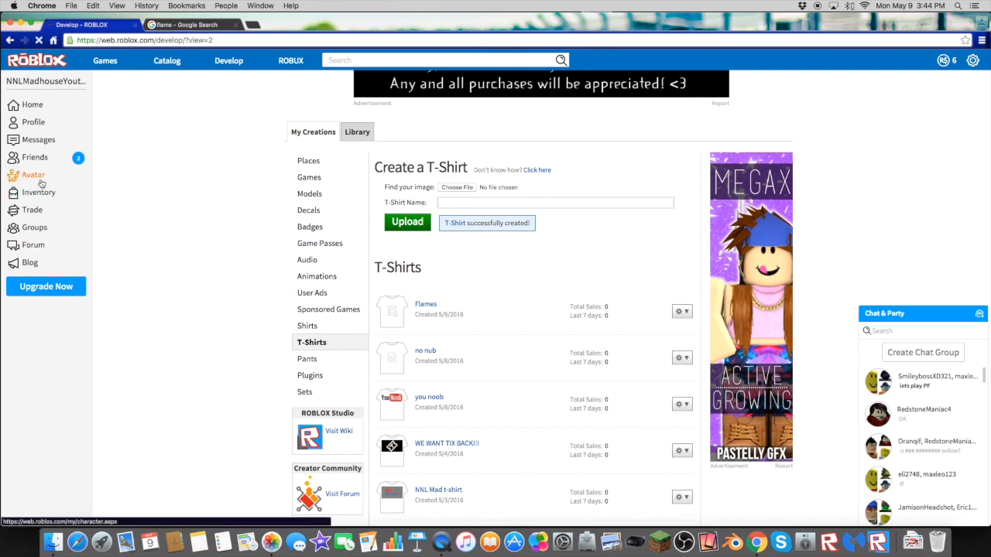
Step: List the wardrobe's T-shirts, viewing page 2 then returning to page 1
left_click(33, 174)
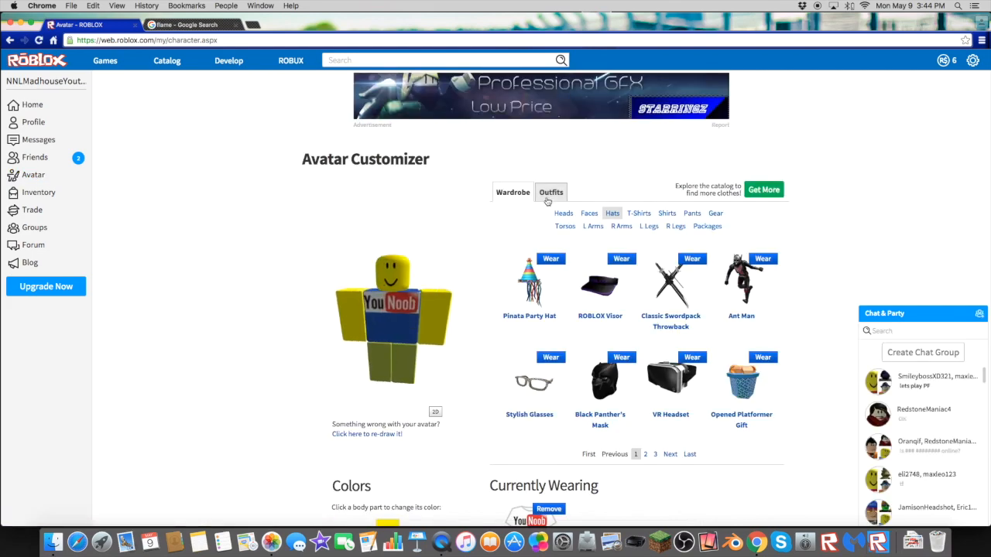
left_click(638, 213)
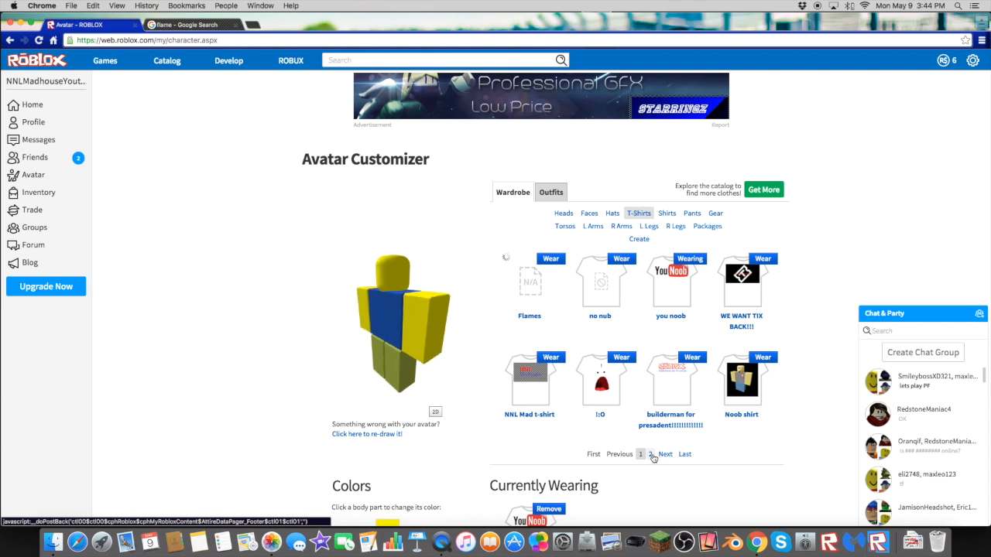
left_click(649, 454)
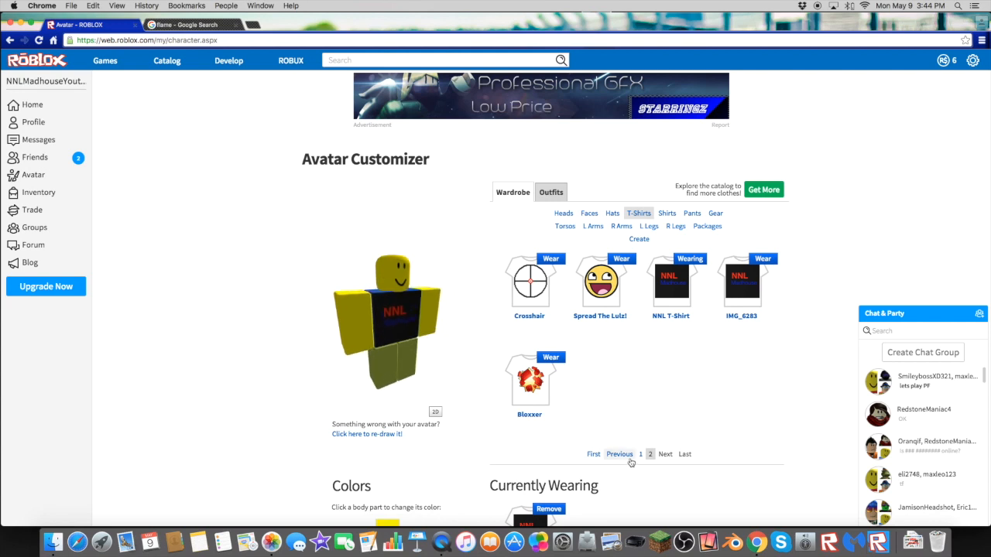
left_click(641, 455)
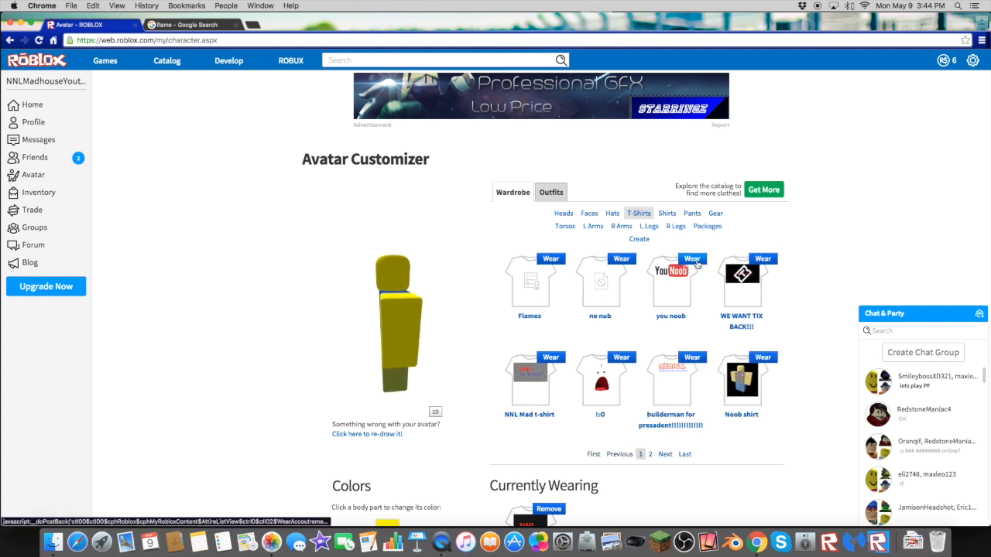
Step: Wear the you noob shirt, try the Noob shirt, then wear you noob again
left_click(691, 258)
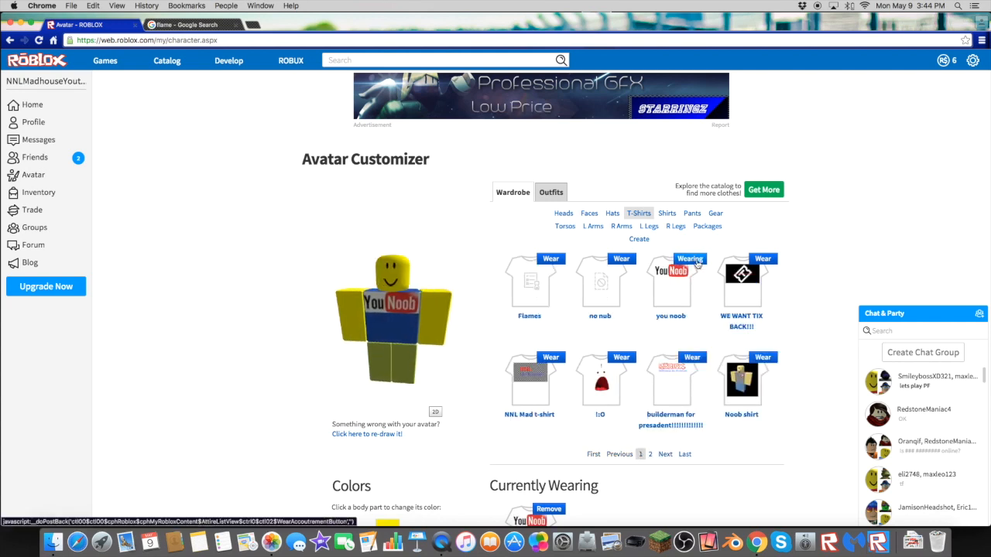
left_click(763, 357)
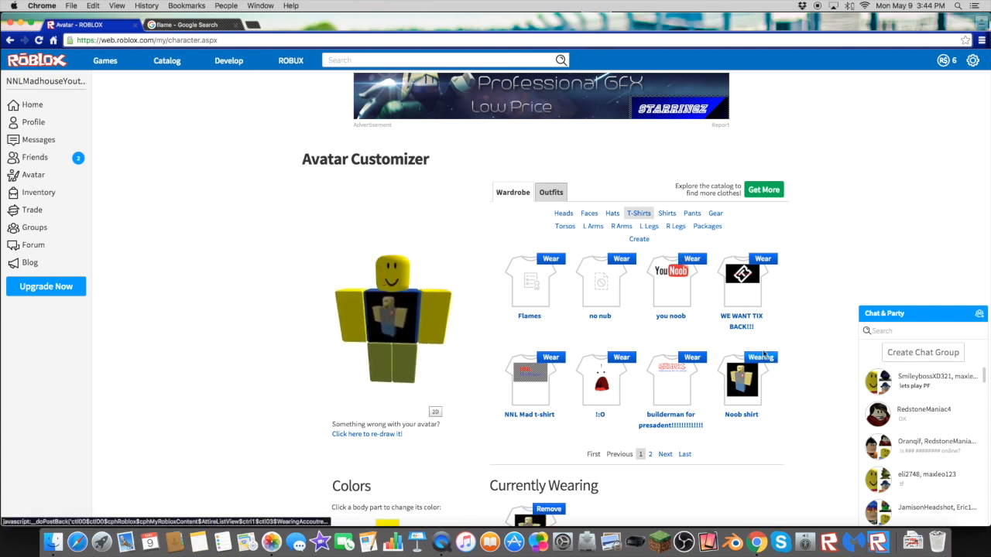
left_click(692, 259)
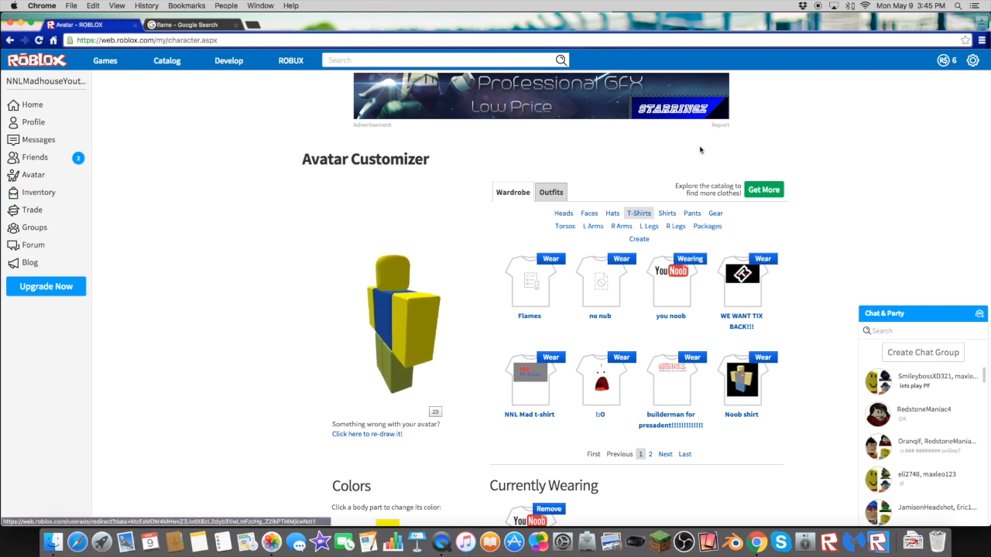
Step: Google 'live subscriber count' and open the Livecounts subscriber counter
left_click(193, 24)
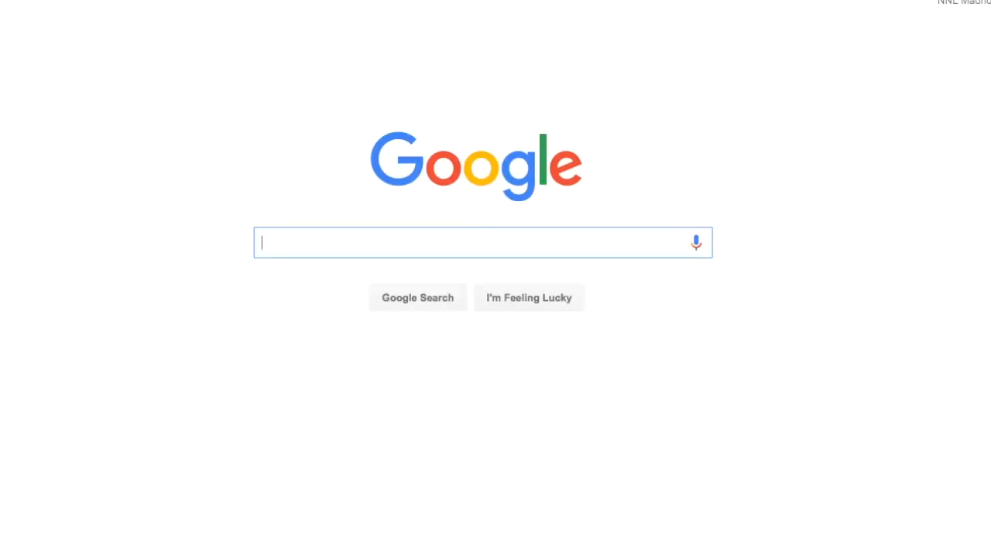
type("live sub")
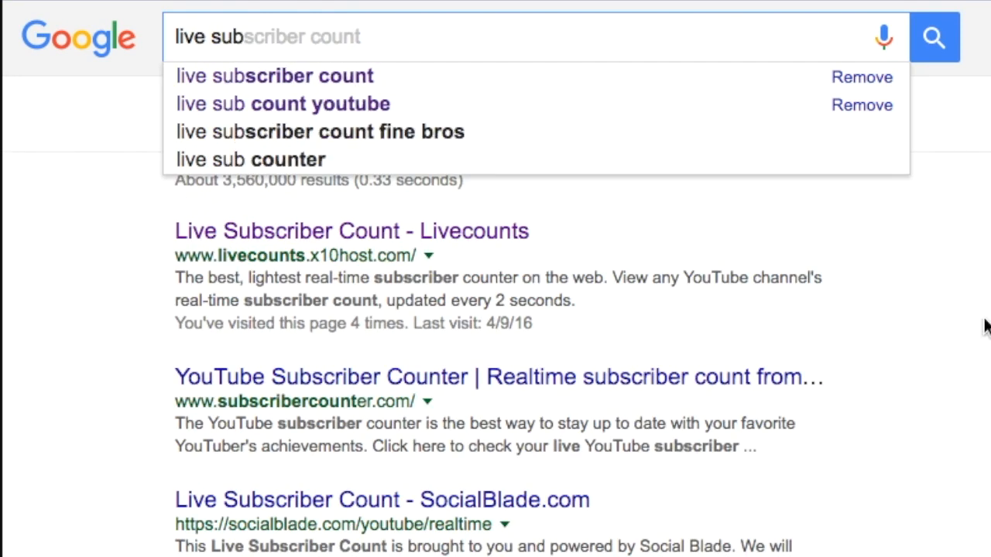
left_click(351, 231)
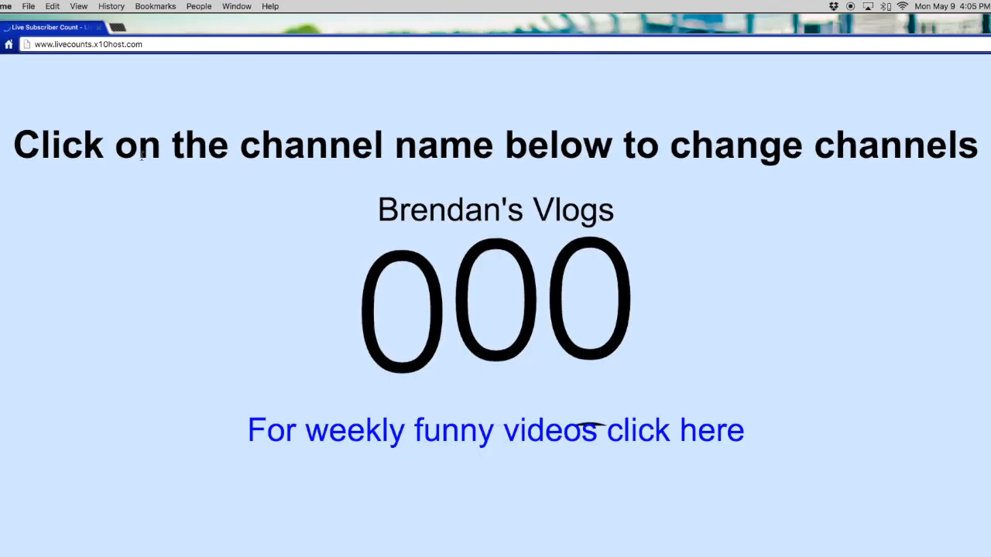
Step: Switch the Livecounts counter to the NNL Madhouse channel
left_click(495, 210)
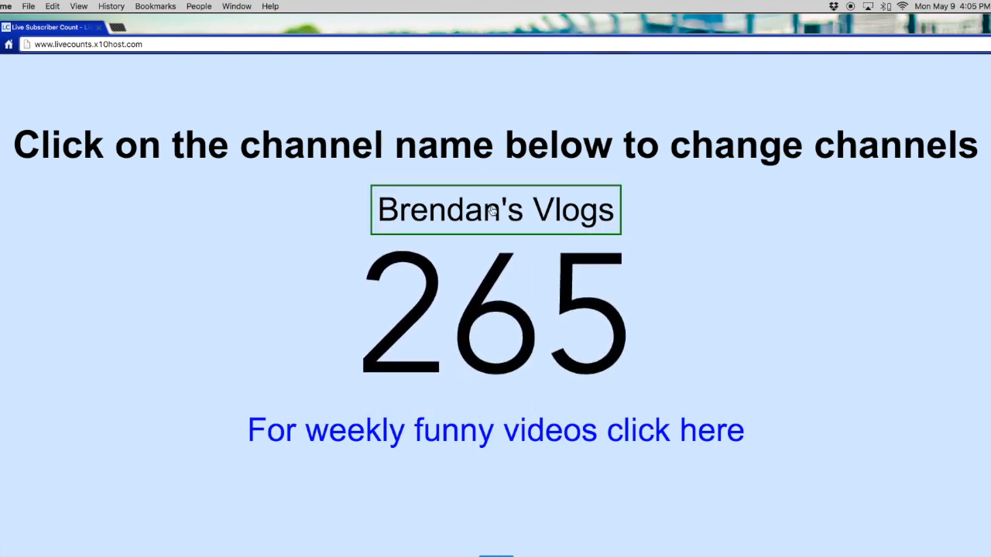
left_click(495, 210)
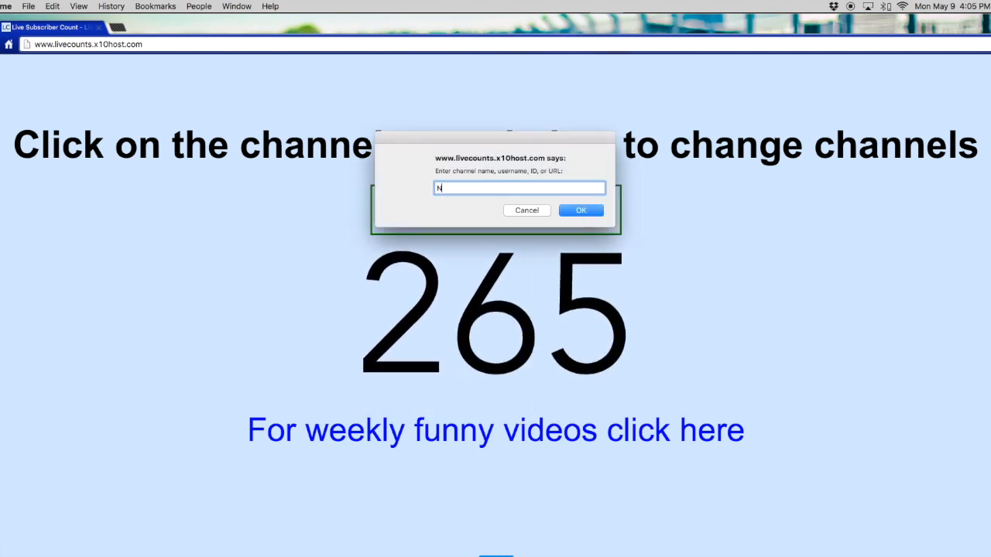
type("NL Madhou")
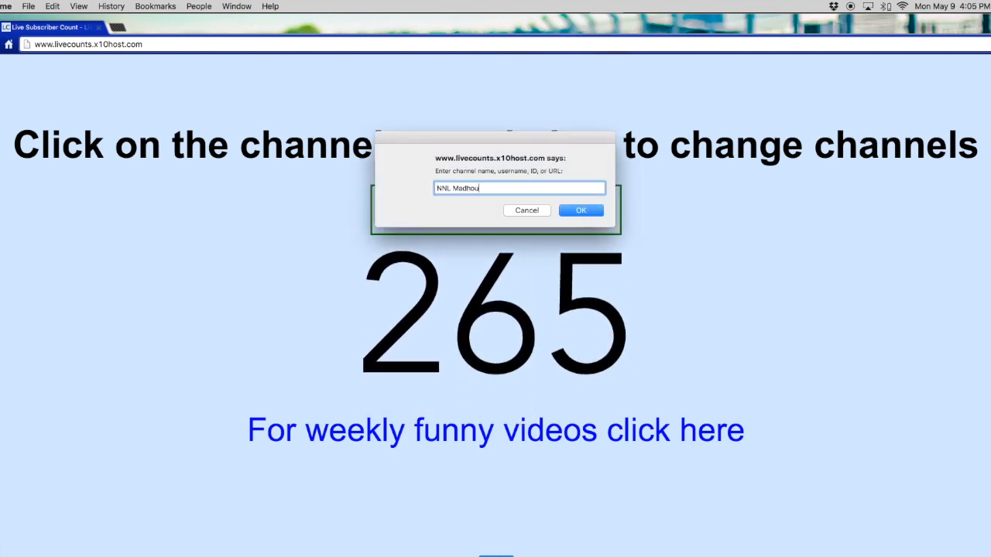
left_click(581, 210)
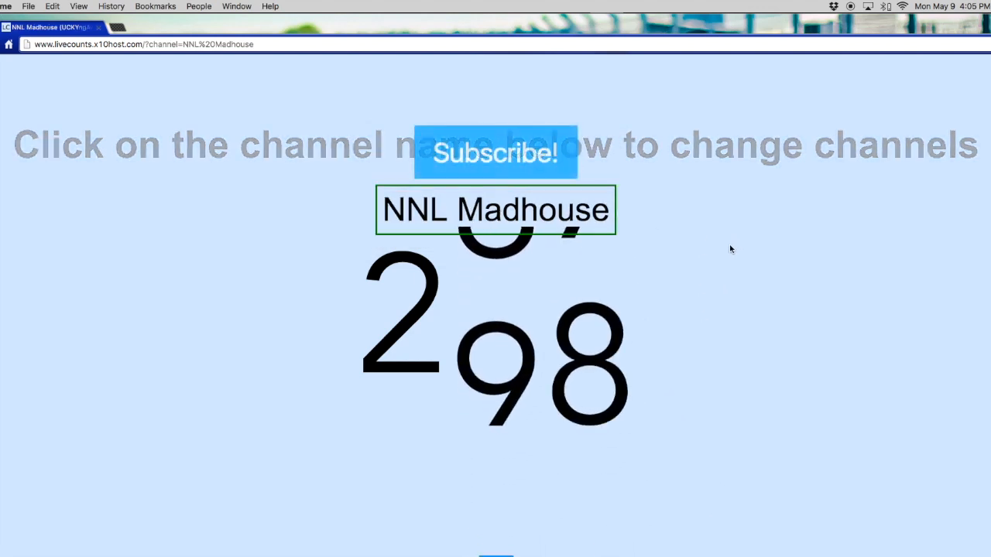